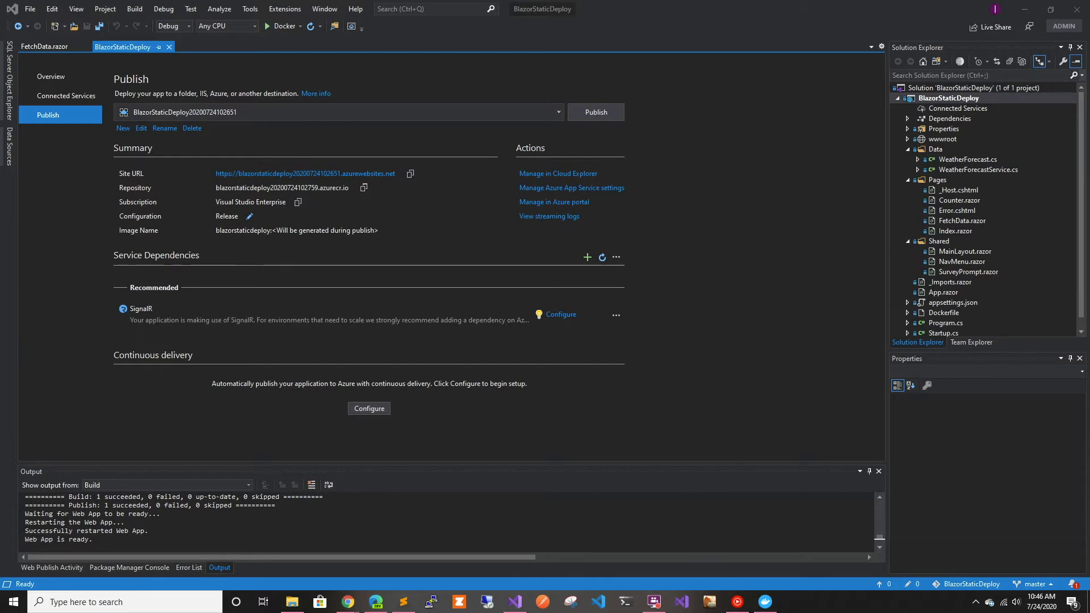
mouse_move(202, 201)
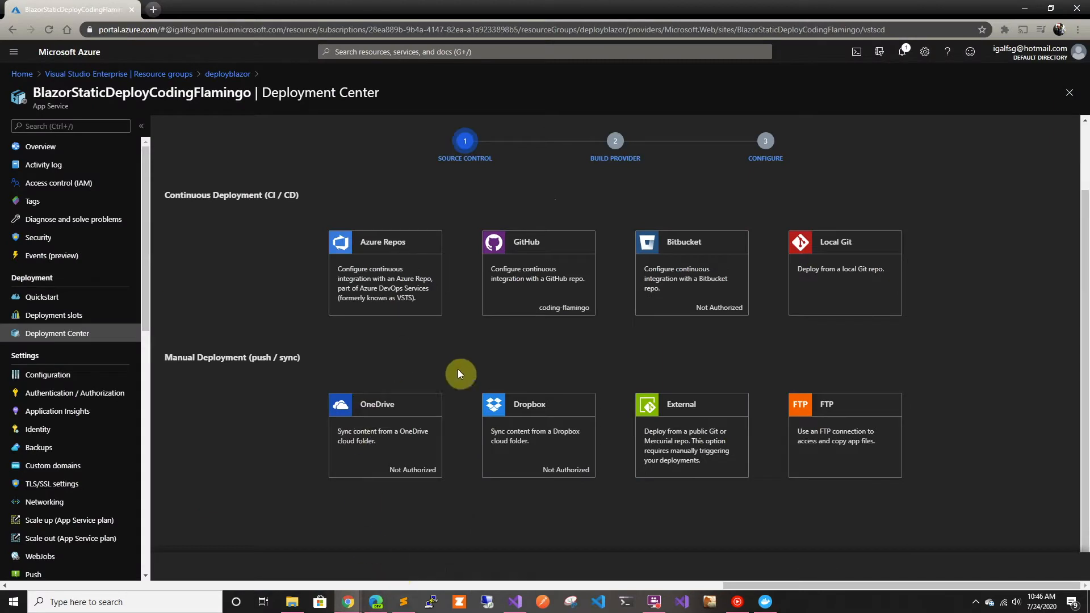
mouse_move(478, 348)
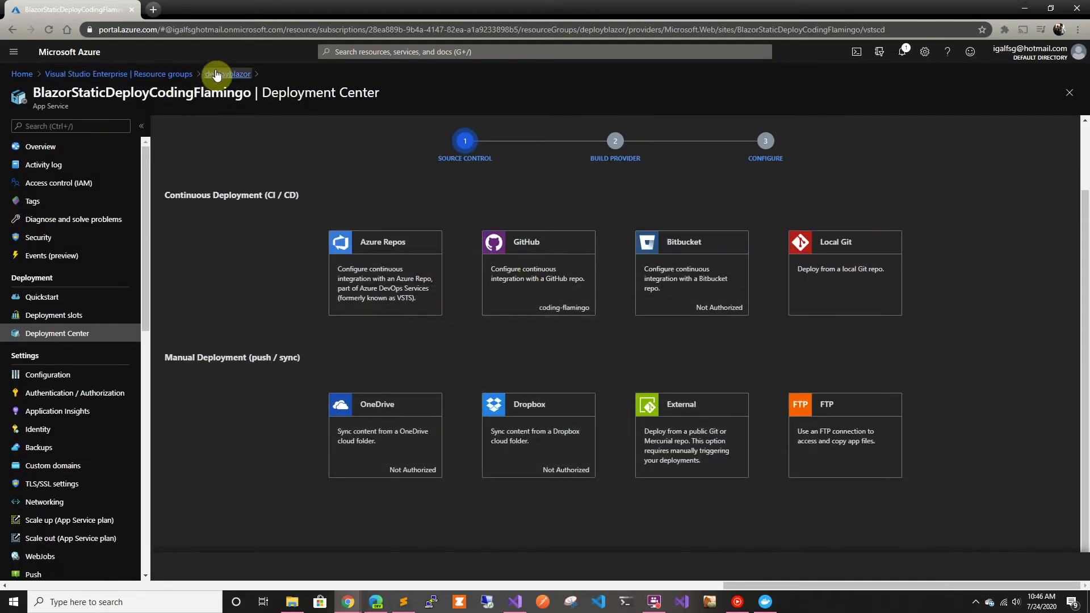
left_click(228, 74)
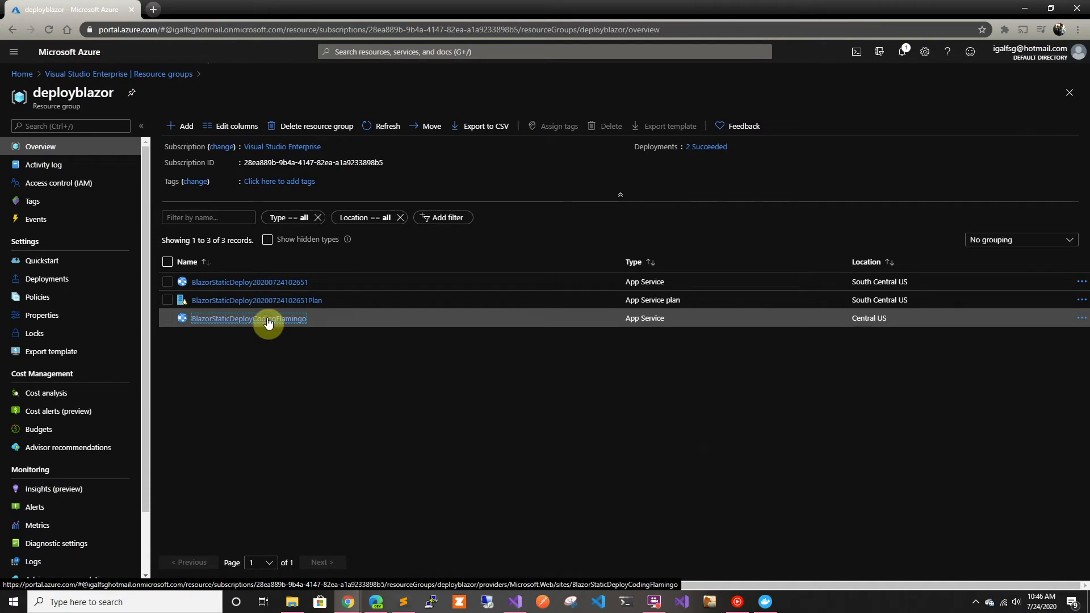
left_click(246, 319)
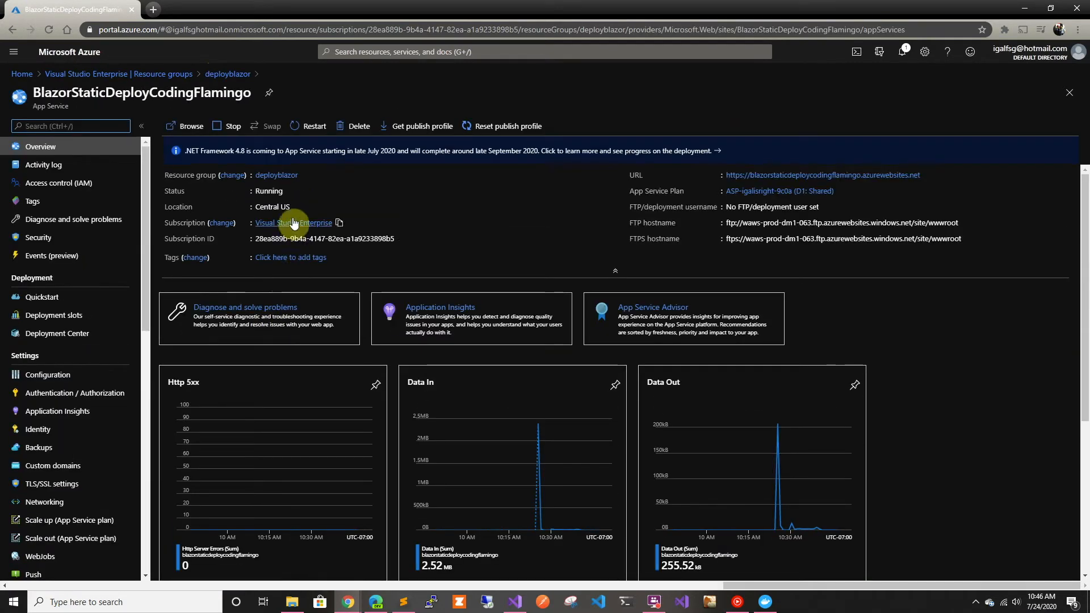
left_click(57, 333)
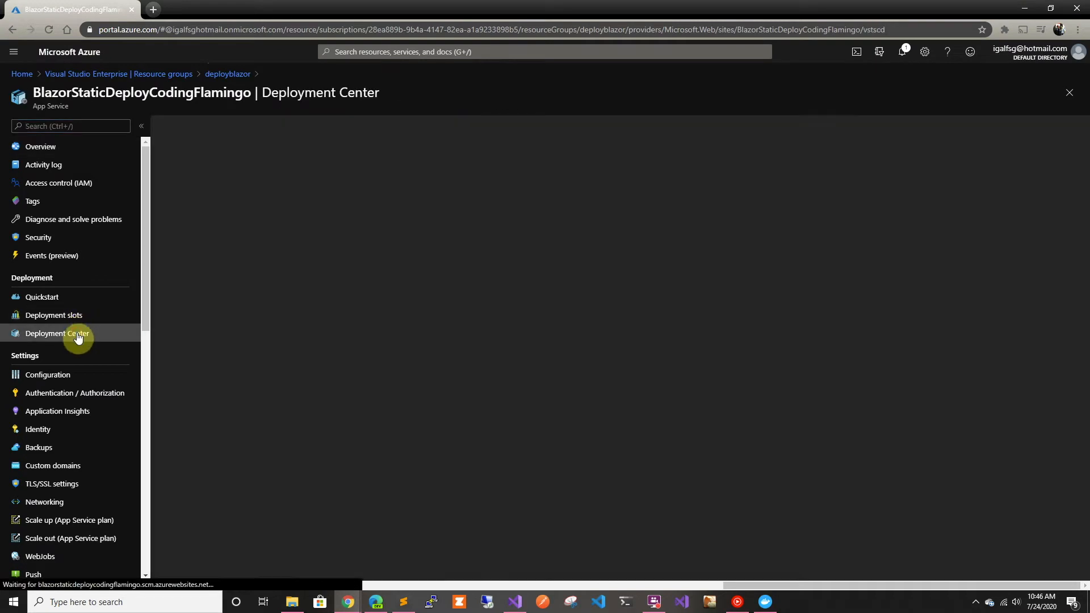
left_click(56, 333)
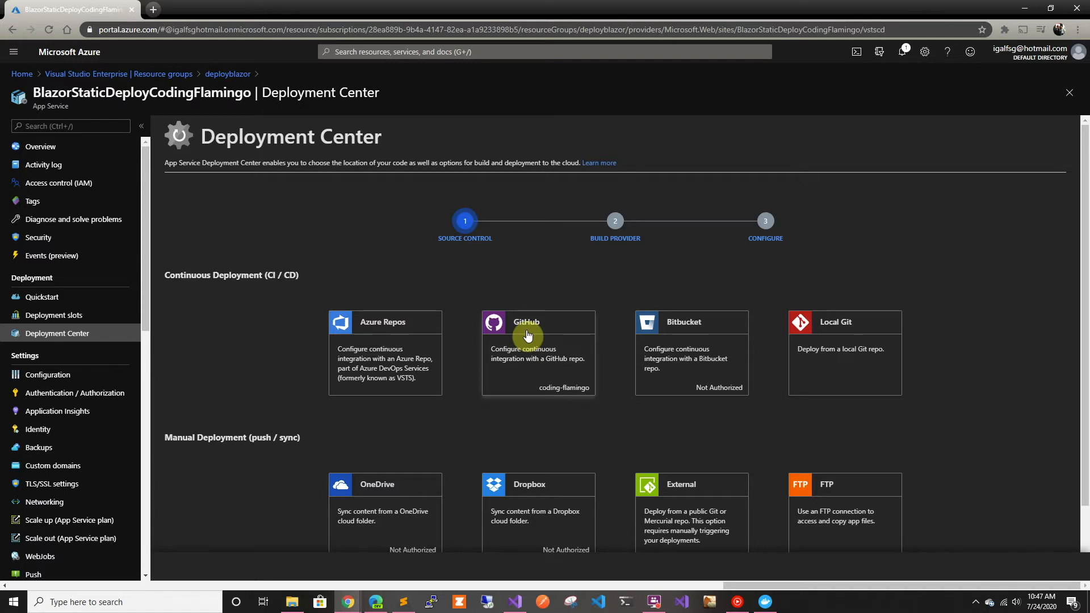
Step: Select GitHub as the Deployment Center source and GitHub Actions (Preview) as build provider
left_click(528, 336)
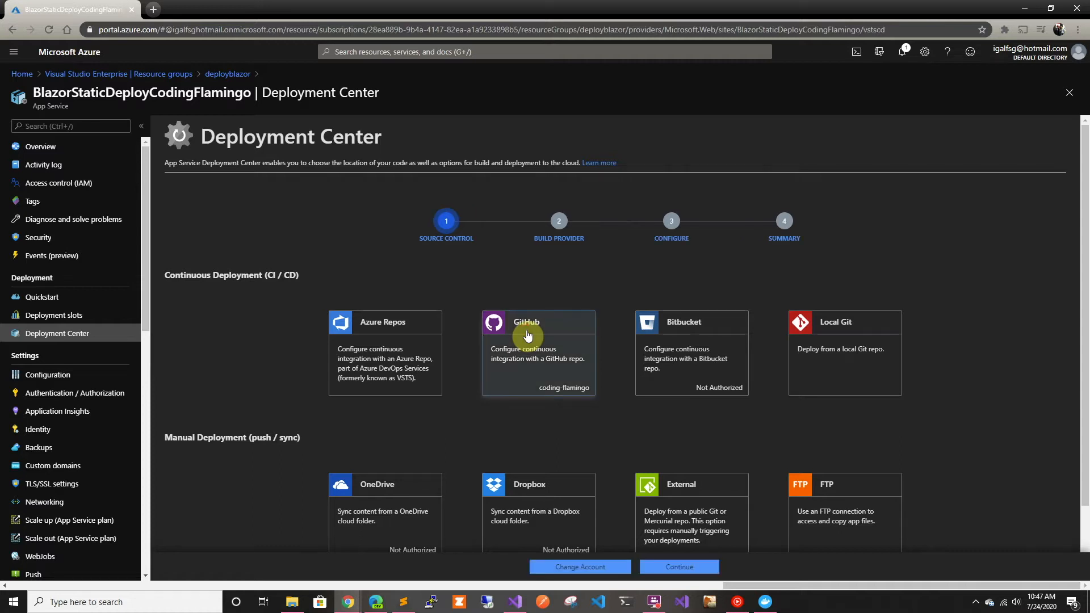
left_click(679, 567)
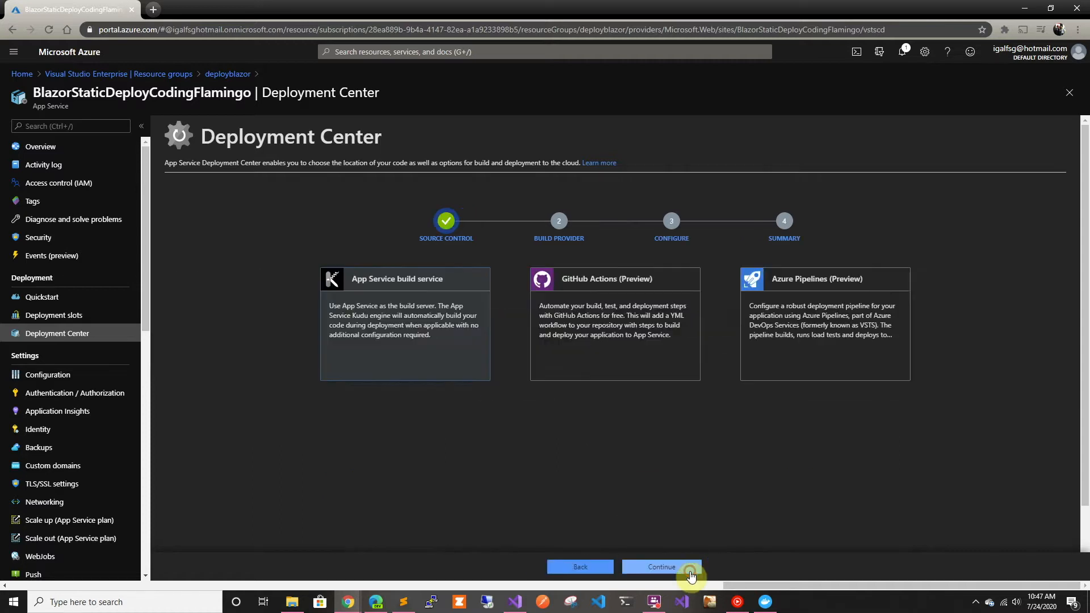
left_click(661, 567)
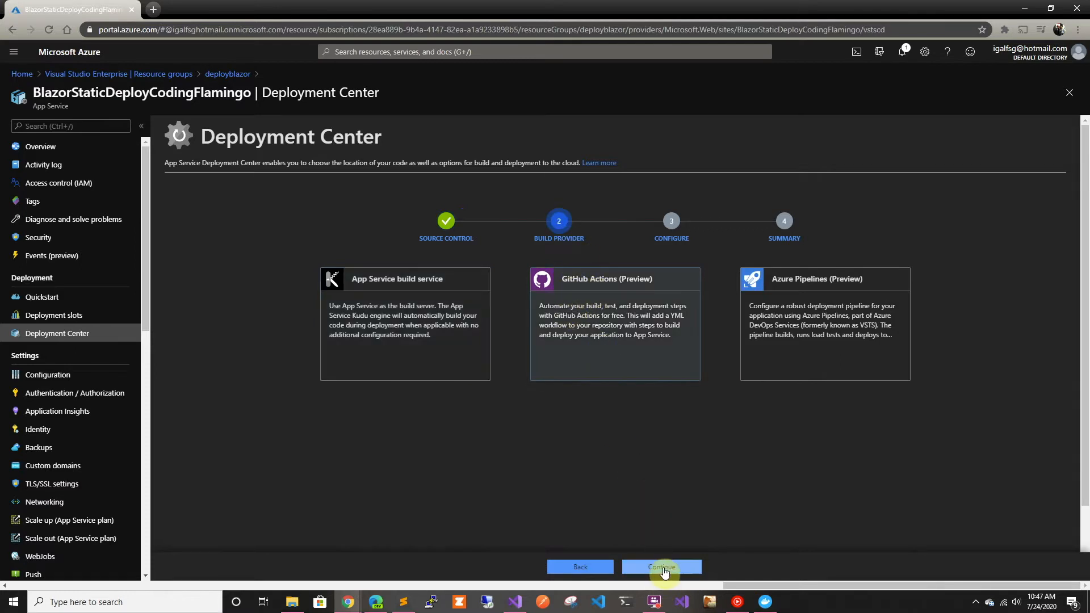
Step: Target the BlazorStaticDeploy repository with a .NET Core runtime stack and continue to the summary
left_click(662, 566)
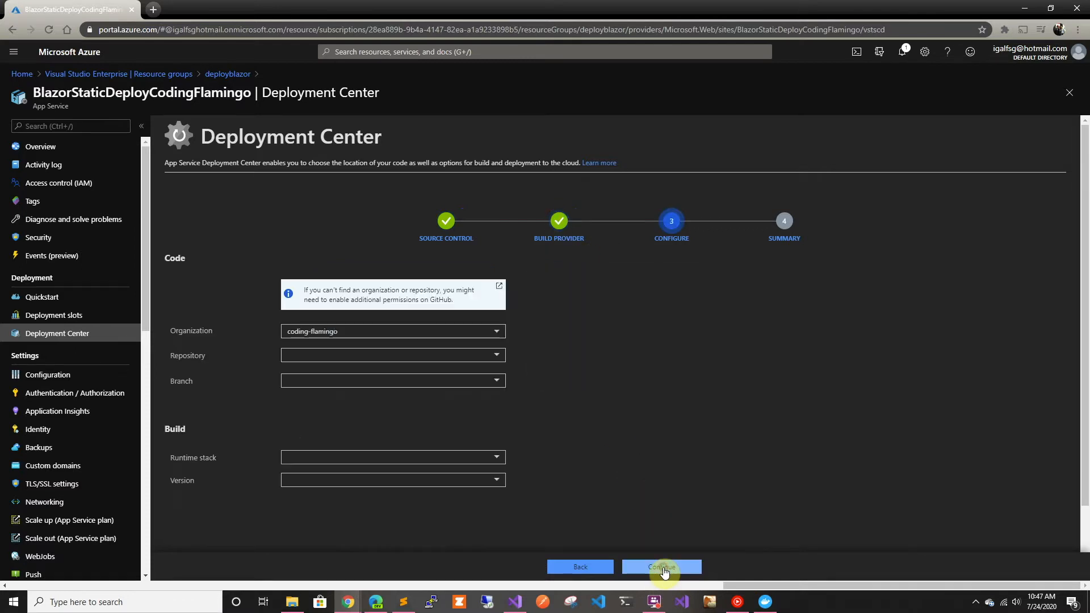
left_click(405, 356)
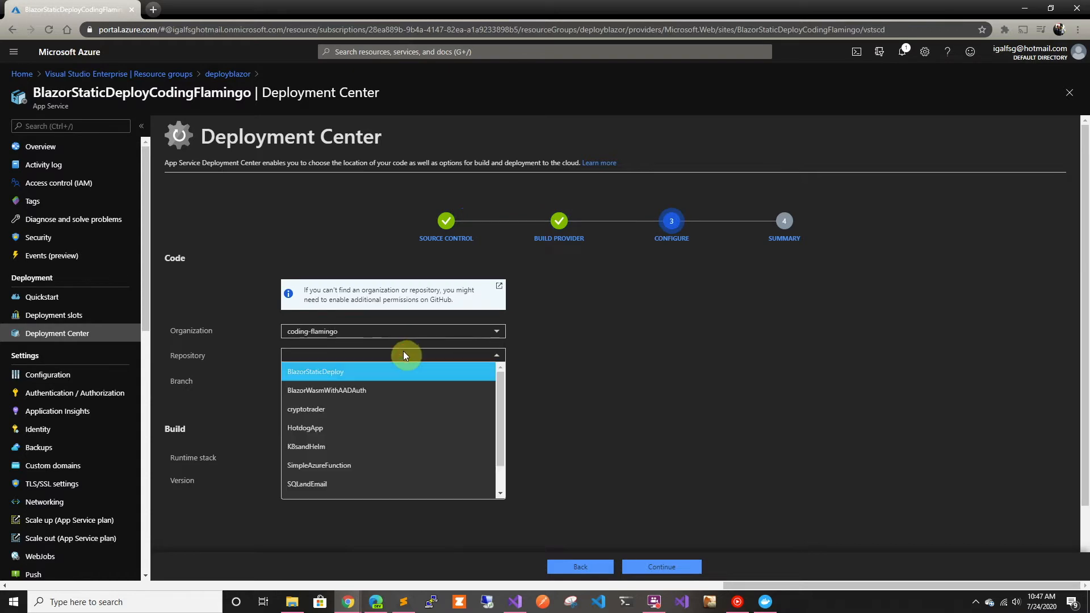
left_click(316, 371)
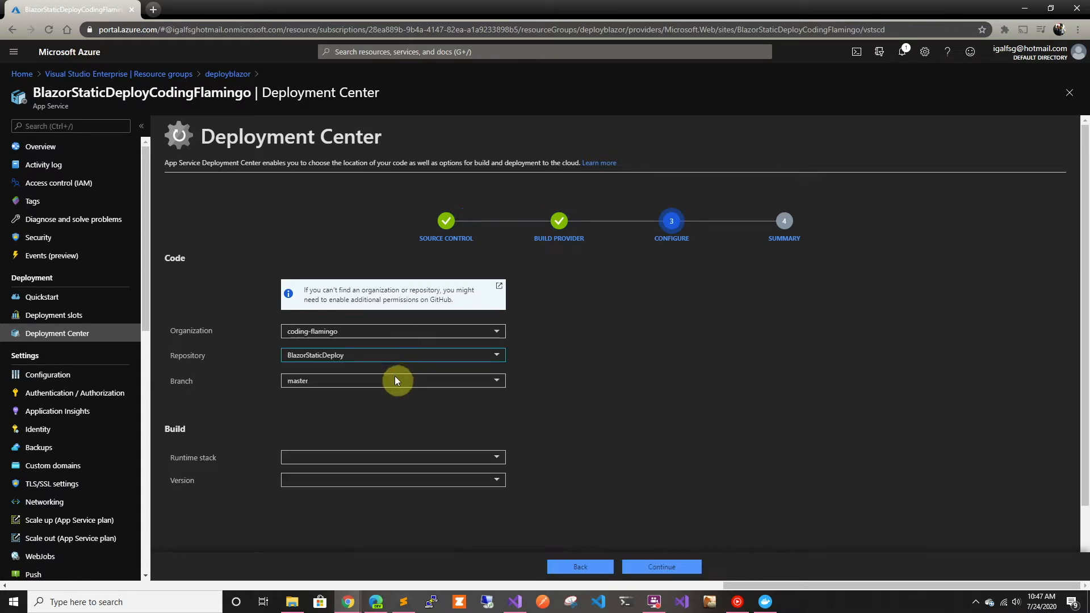
scroll("down", 3)
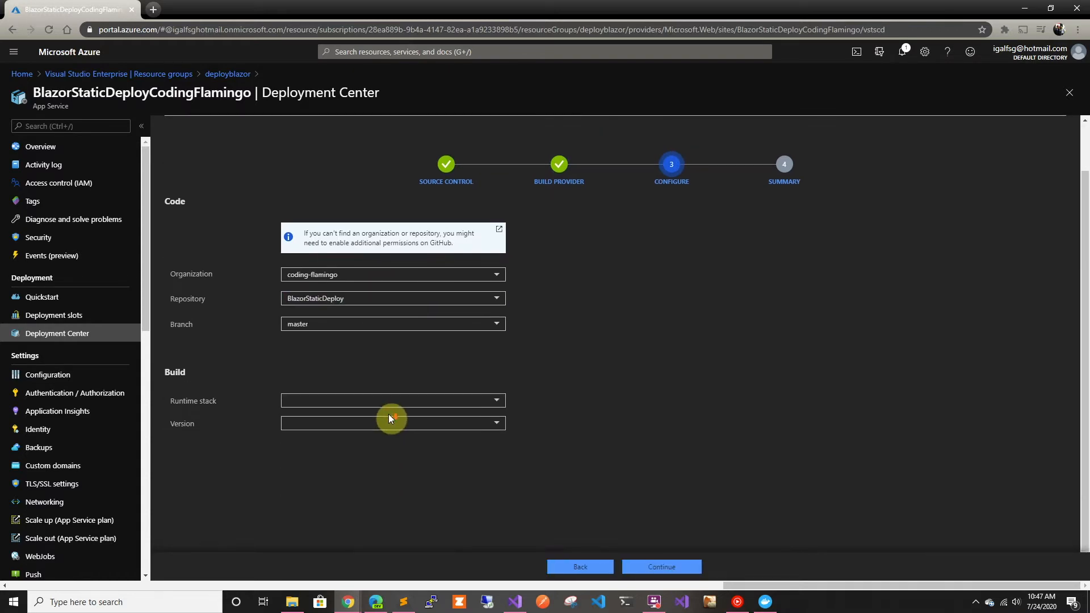
left_click(393, 400)
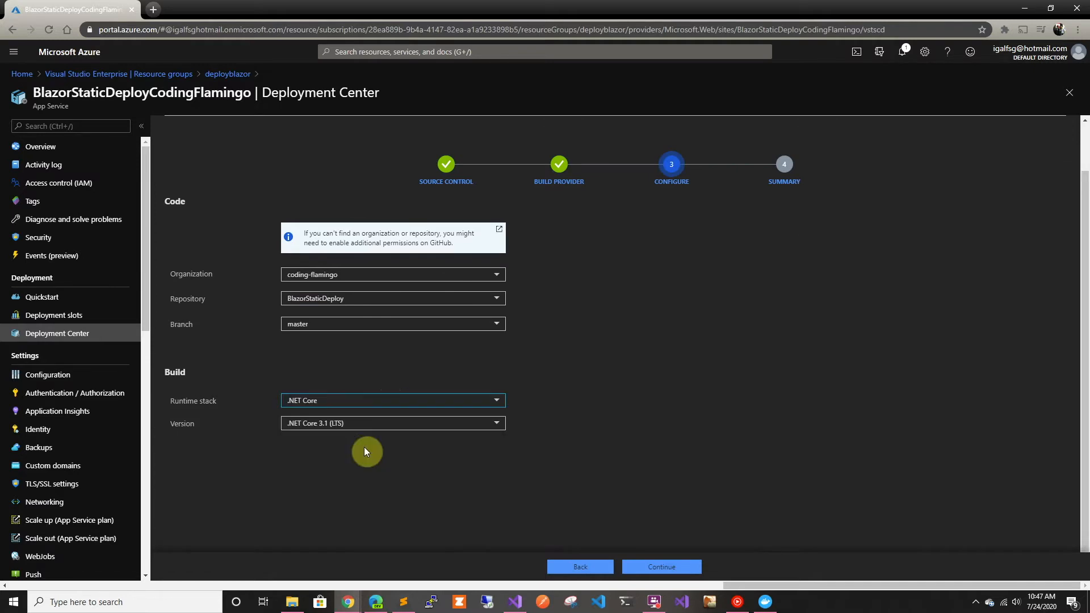
mouse_move(404, 400)
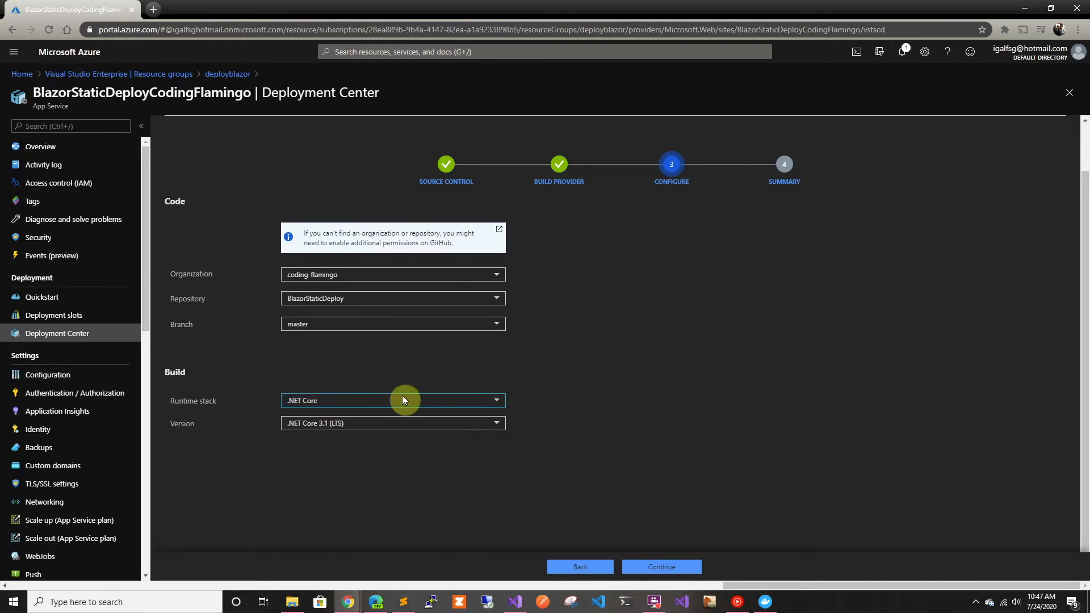
left_click(661, 567)
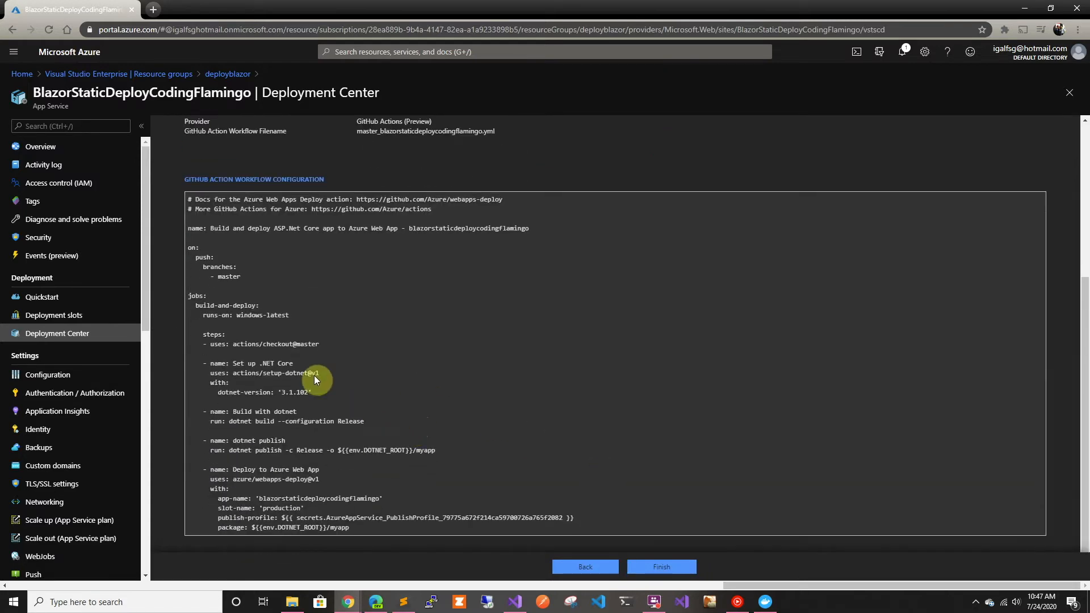
mouse_move(264, 256)
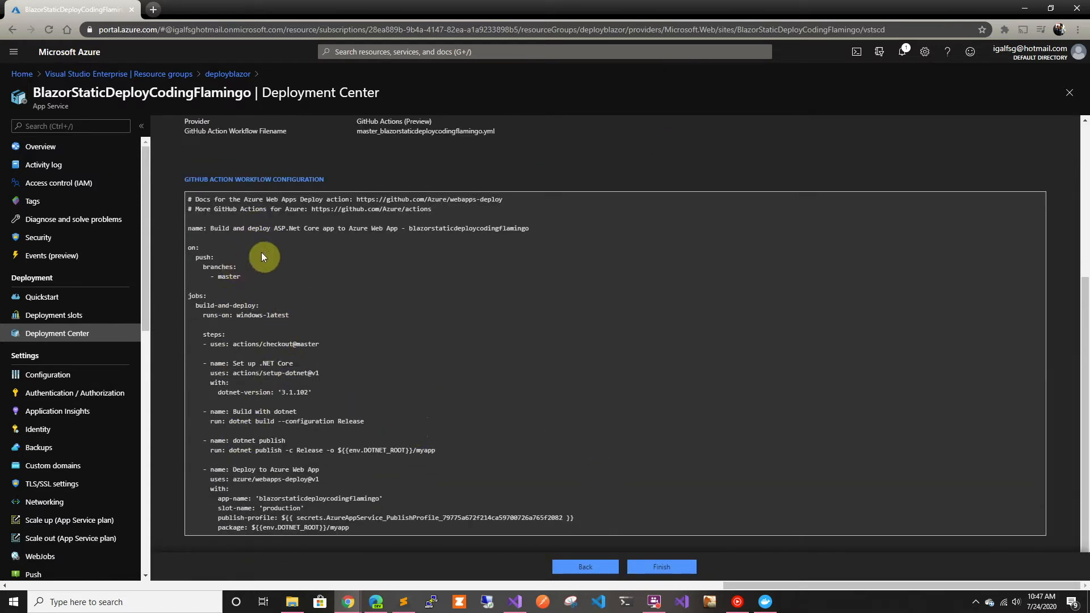
mouse_move(235, 214)
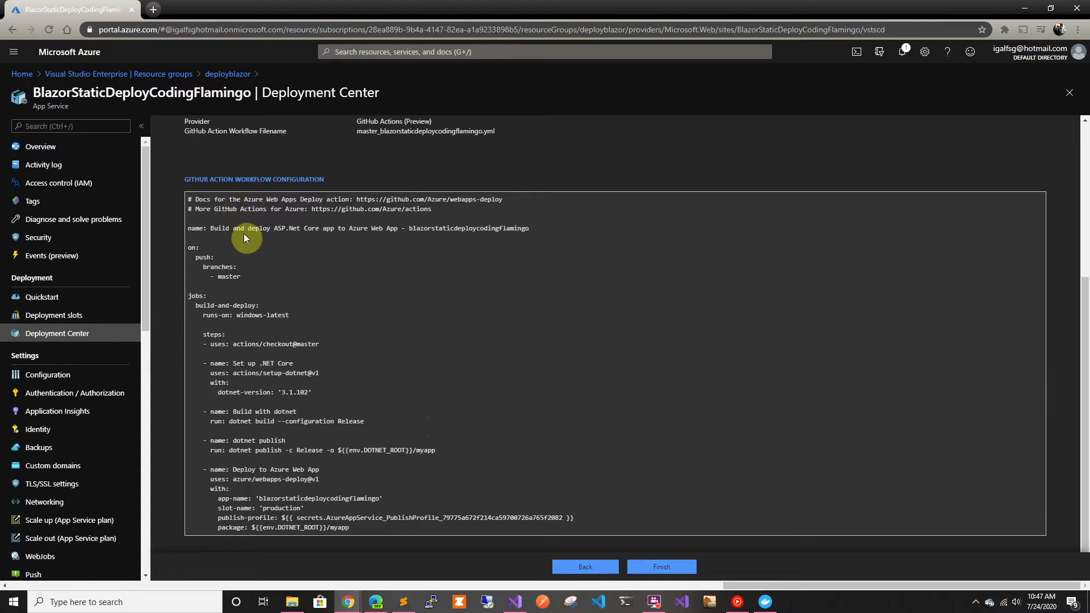
mouse_move(244, 228)
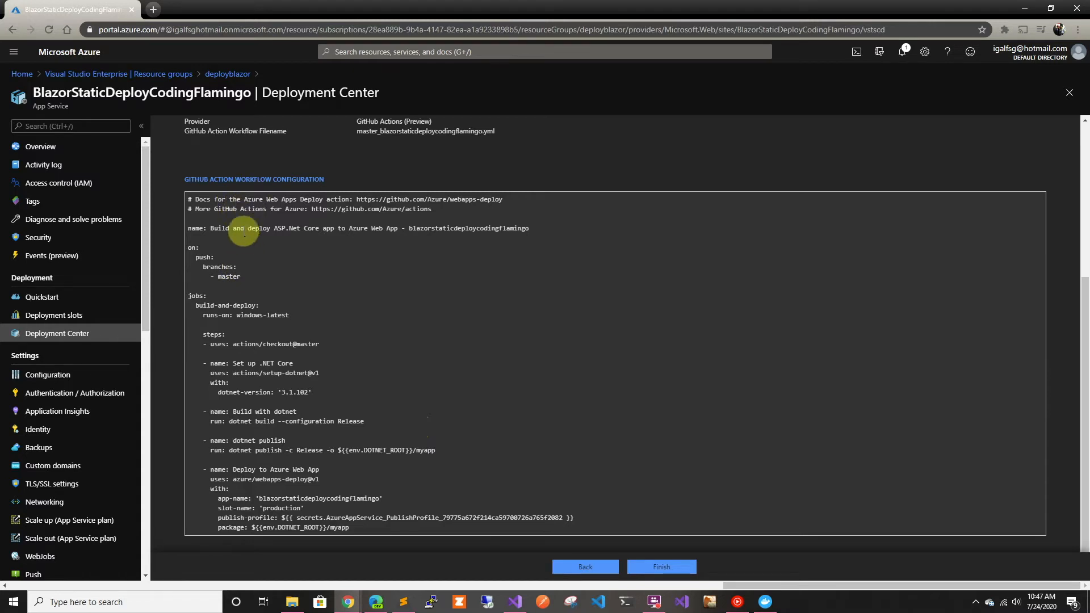
mouse_move(244, 237)
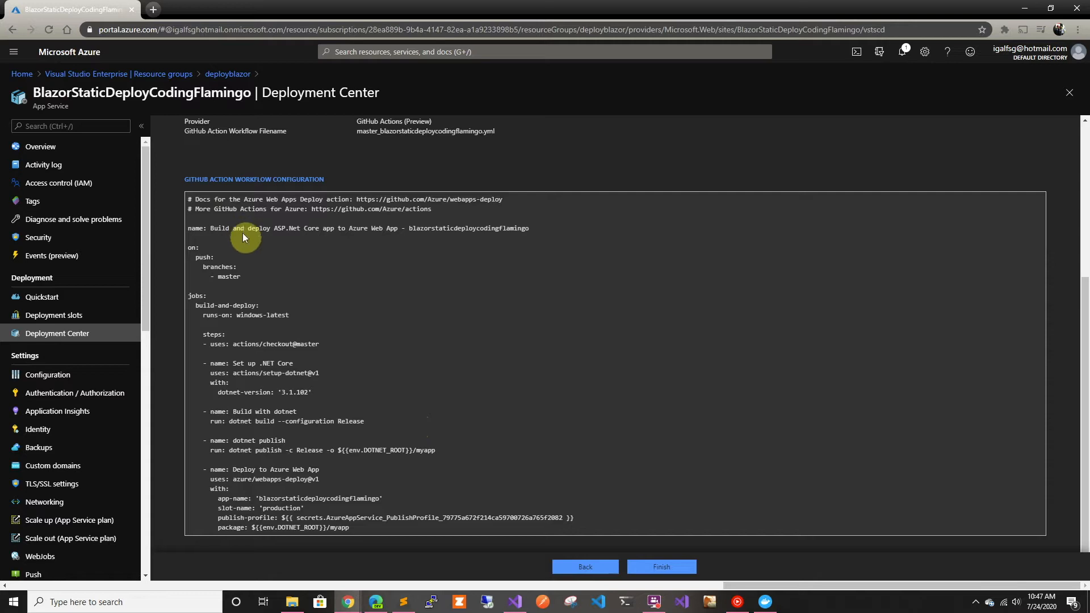
mouse_move(257, 293)
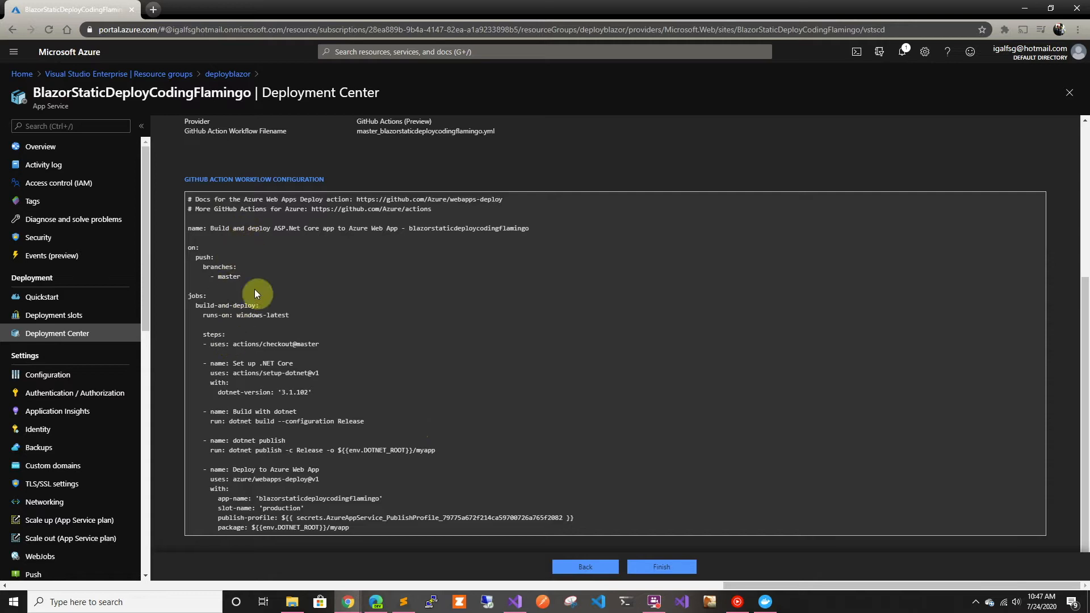
mouse_move(252, 358)
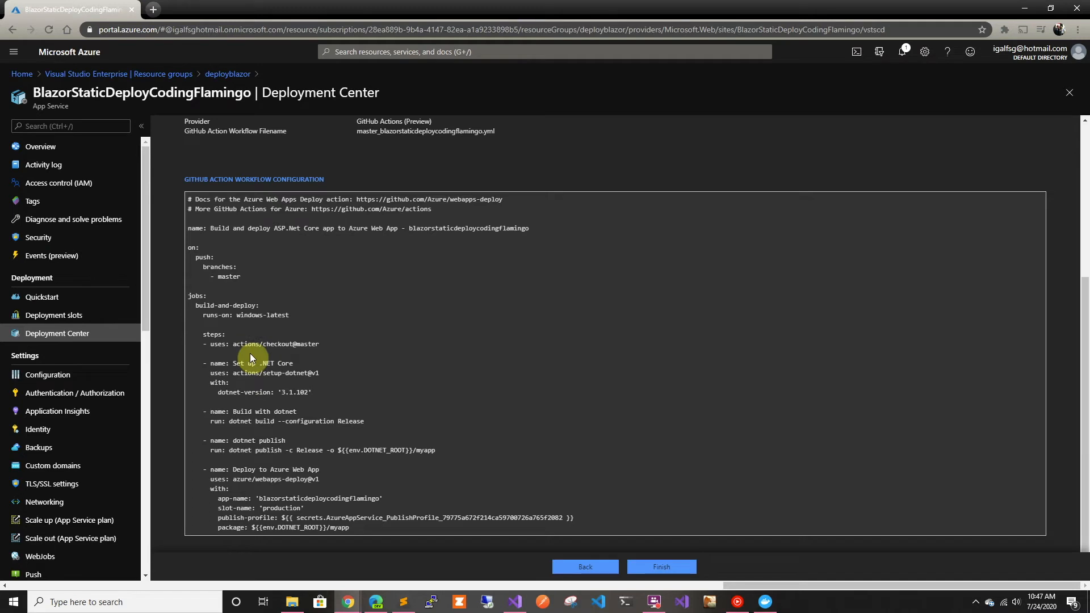
mouse_move(237, 276)
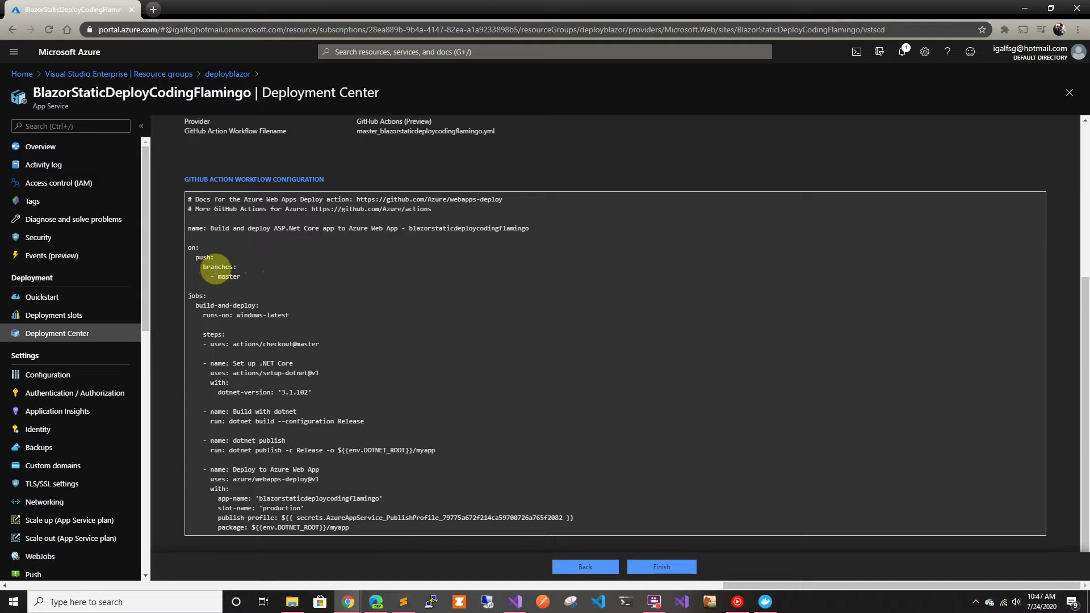
mouse_move(231, 277)
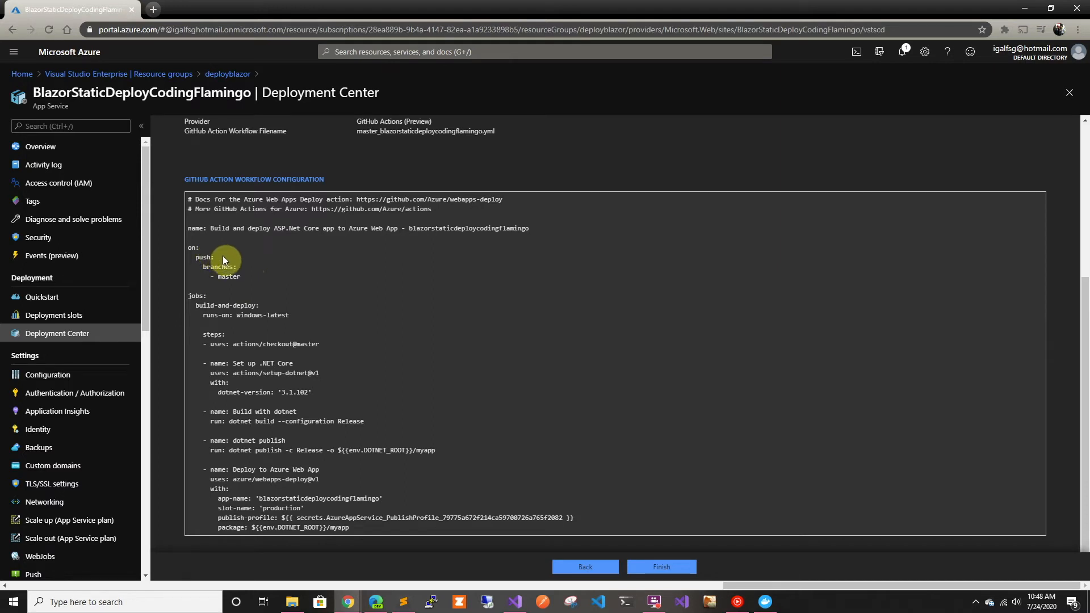
mouse_move(282, 307)
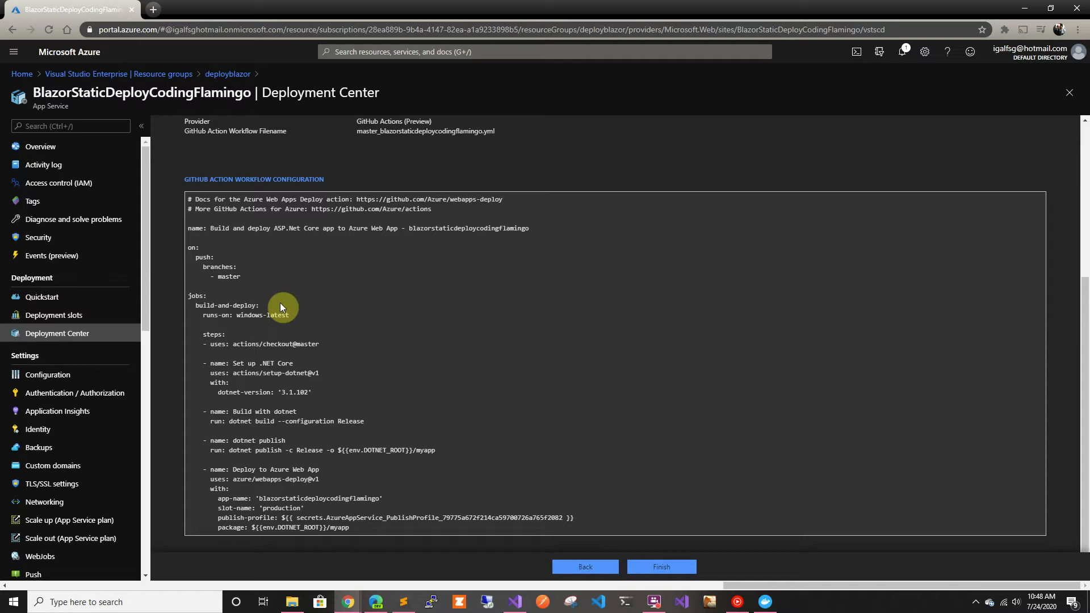
mouse_move(270, 366)
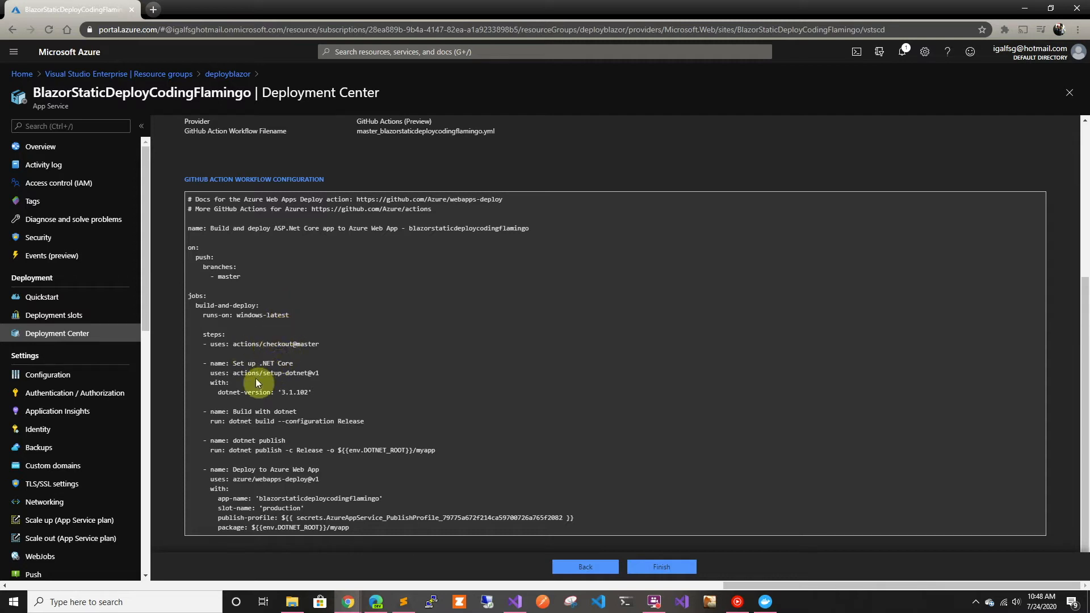
mouse_move(291, 394)
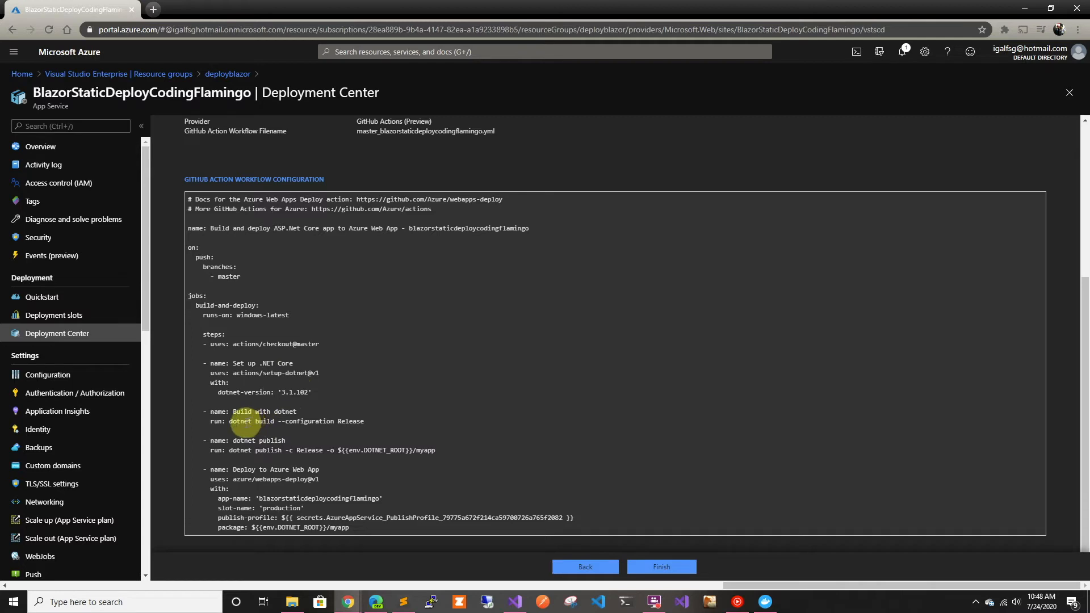
Step: Highlight the publish-profile secret name in the generated workflow YAML
left_click_drag(247, 422, 364, 422)
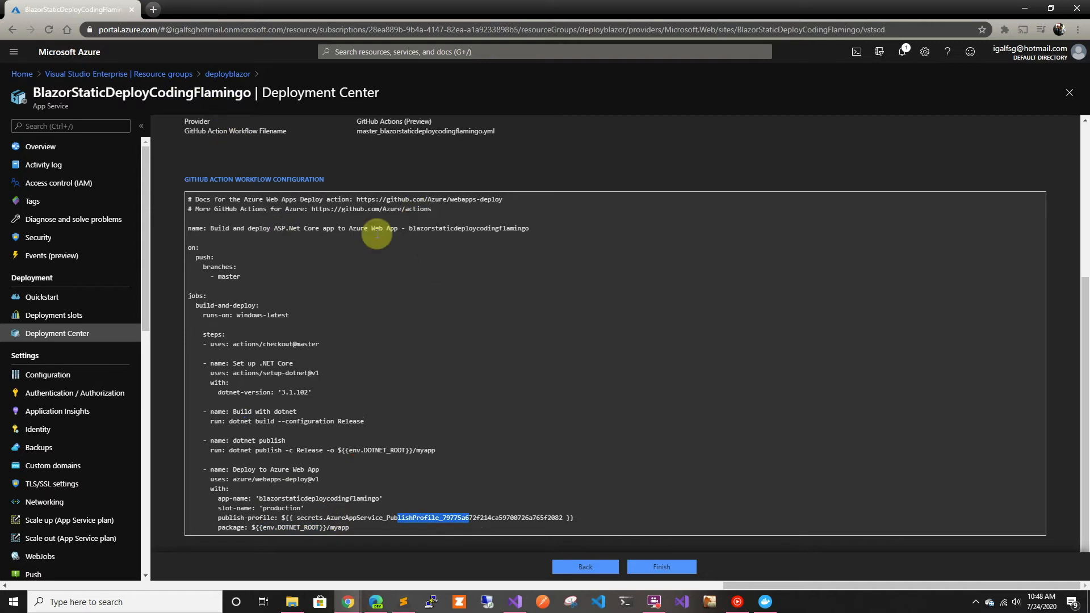
mouse_move(415, 518)
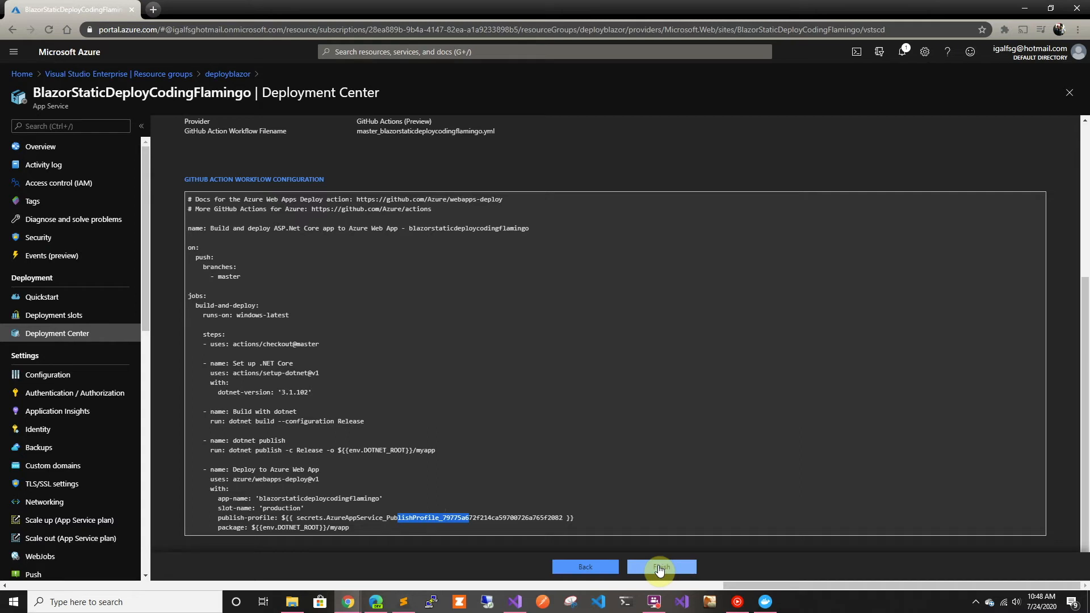
Step: Finish the GitHub Actions deployment setup and refresh the Deployment Center status
left_click(662, 567)
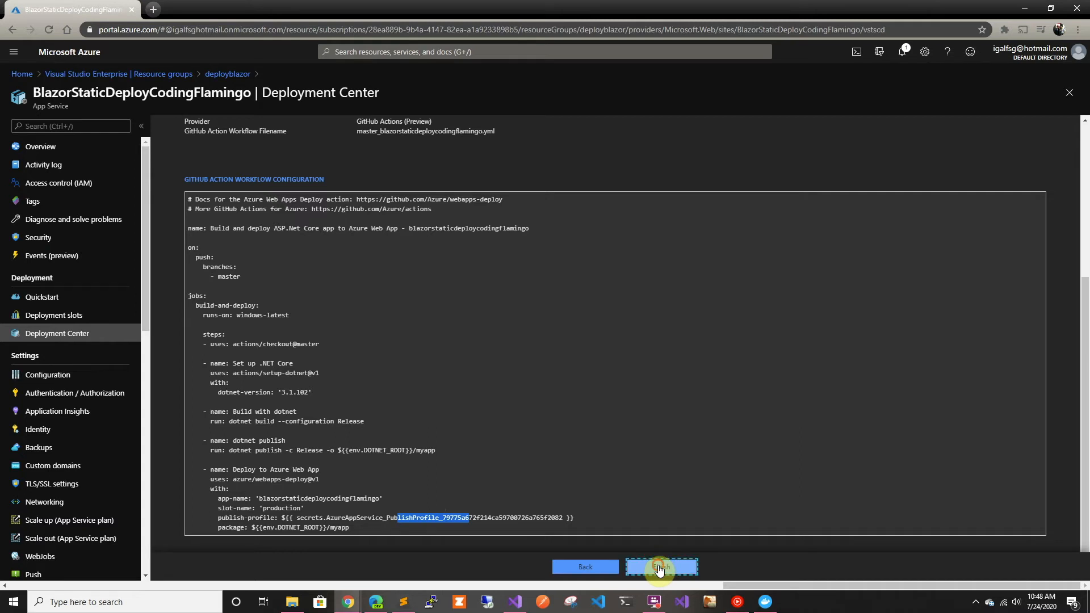
left_click(661, 567)
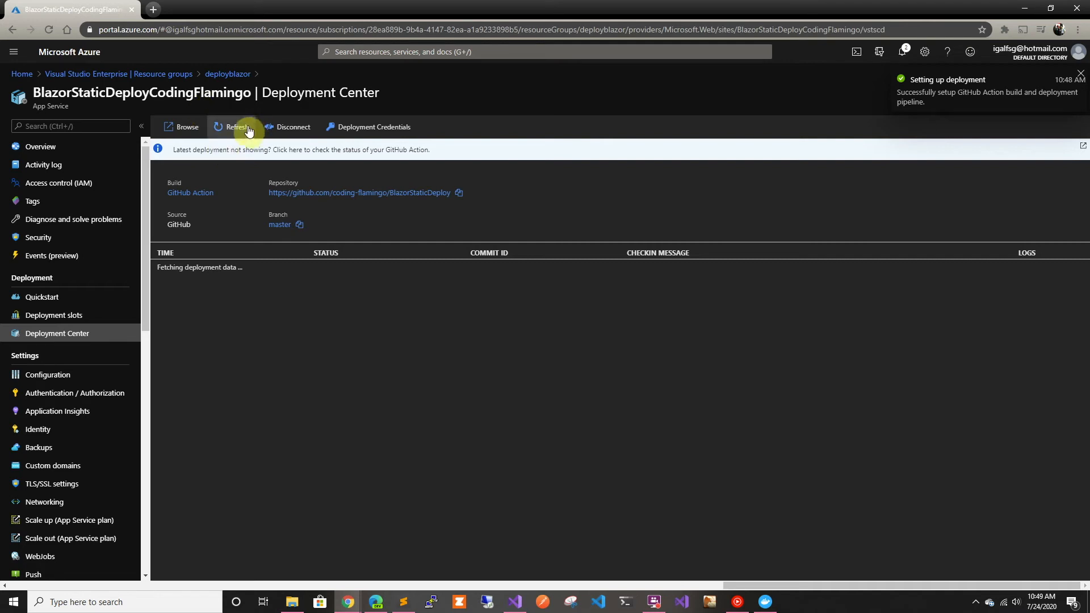
left_click(232, 127)
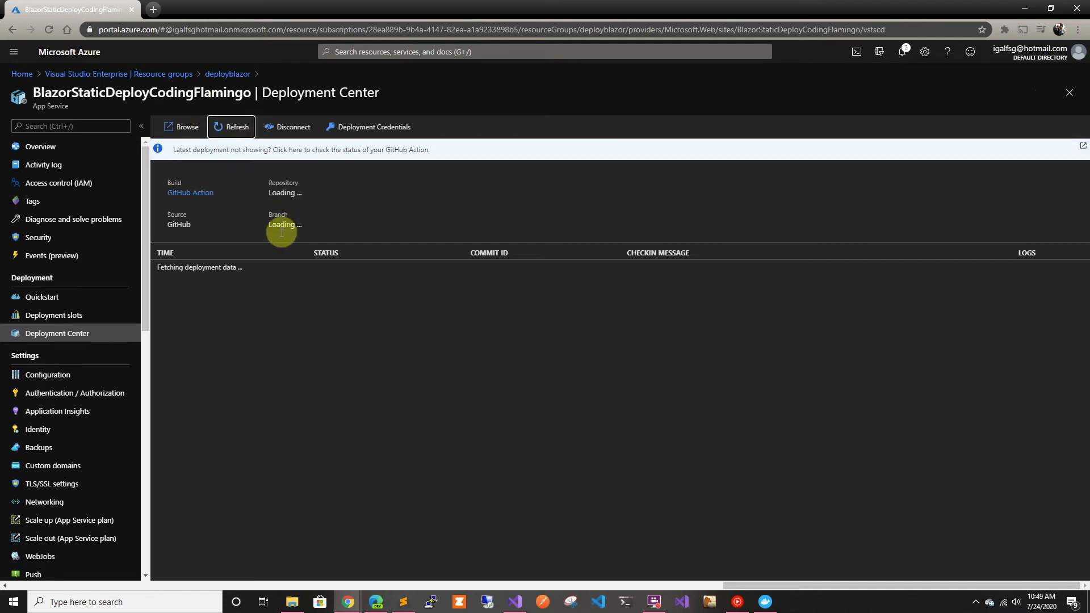
mouse_move(397, 289)
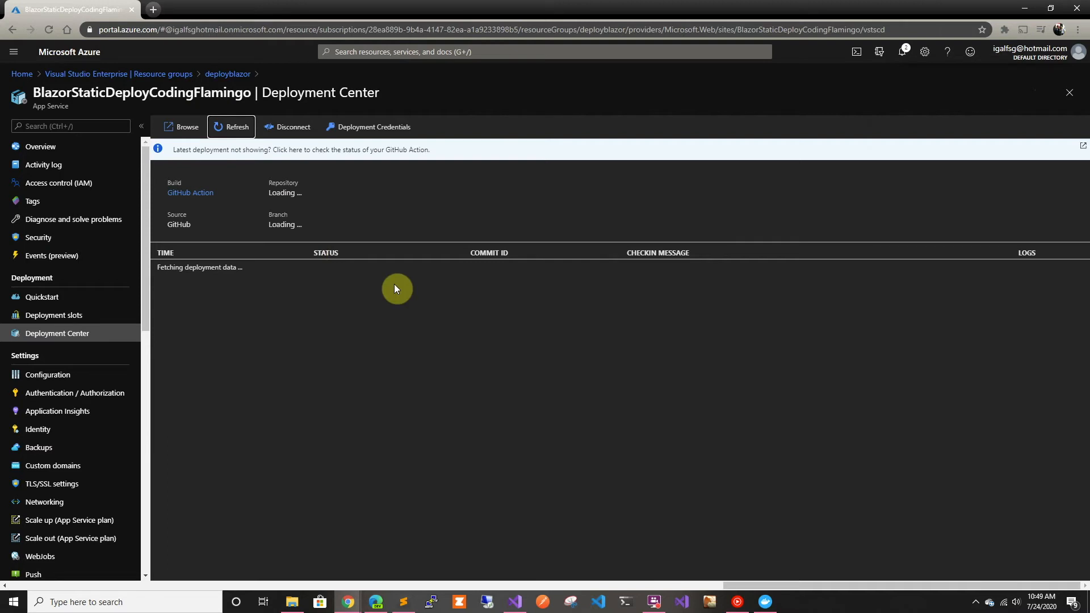
mouse_move(723, 299)
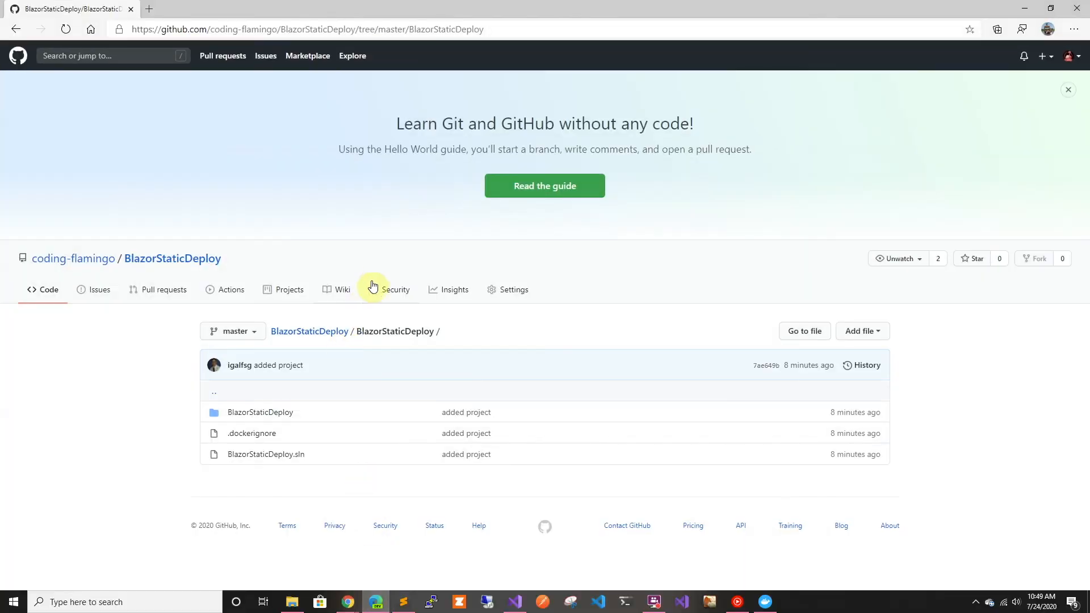
Step: Reload the BlazorStaticDeploy repo and view the generated YAML under .github/workflows
left_click(65, 30)
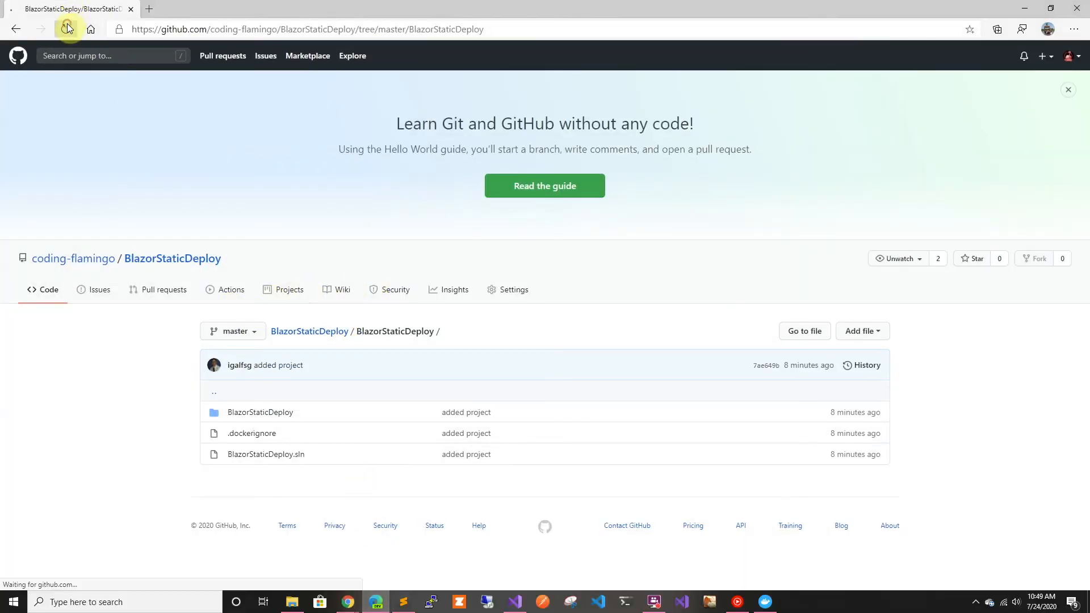
left_click(64, 29)
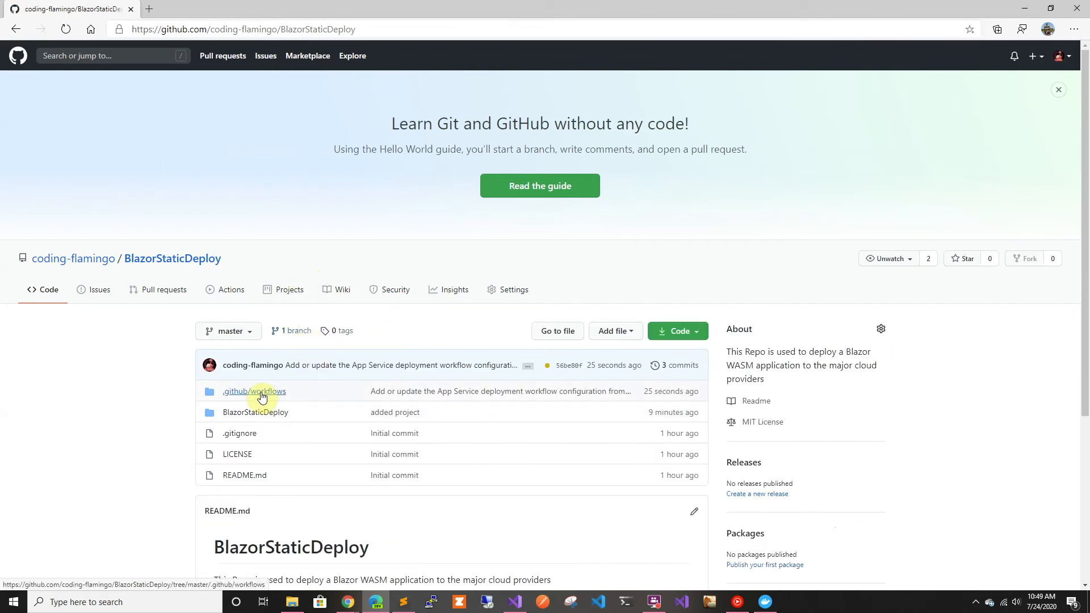
left_click(268, 391)
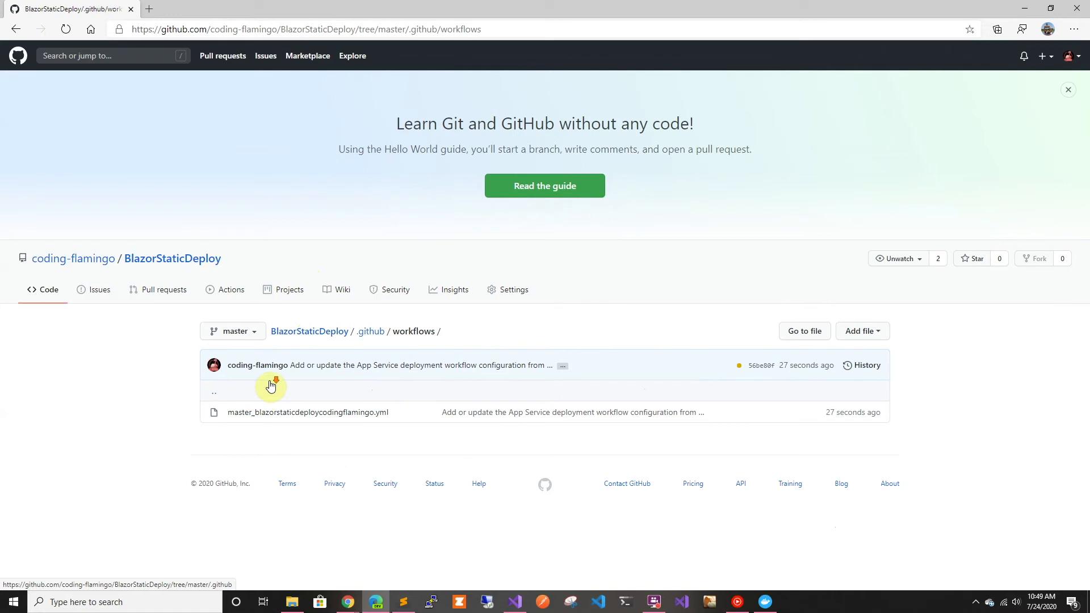
left_click(307, 412)
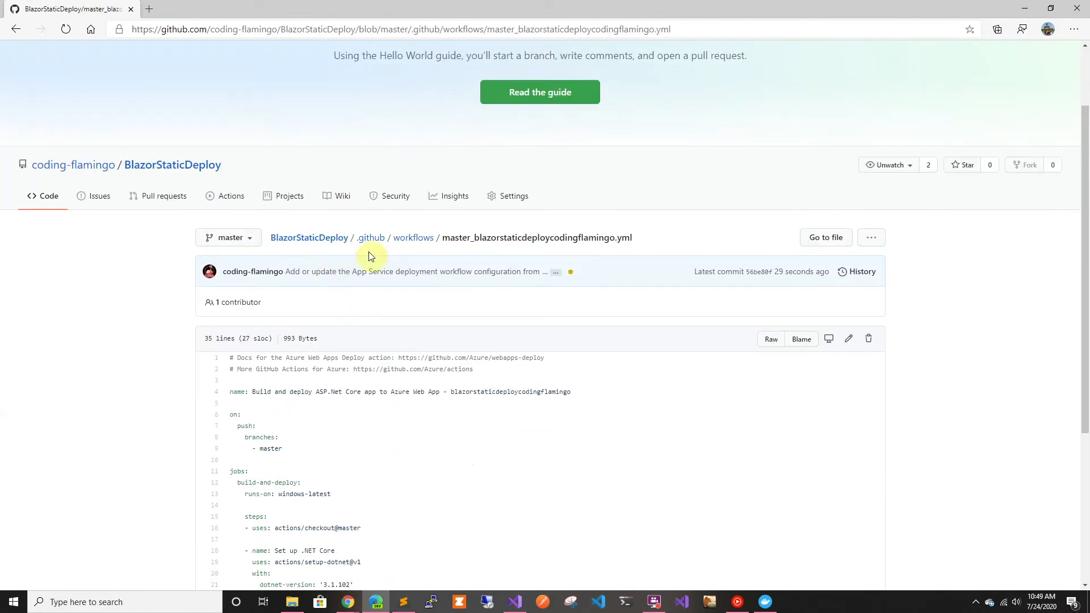
Step: Go back up from the workflow file to the repository's Actions runs list
left_click(371, 237)
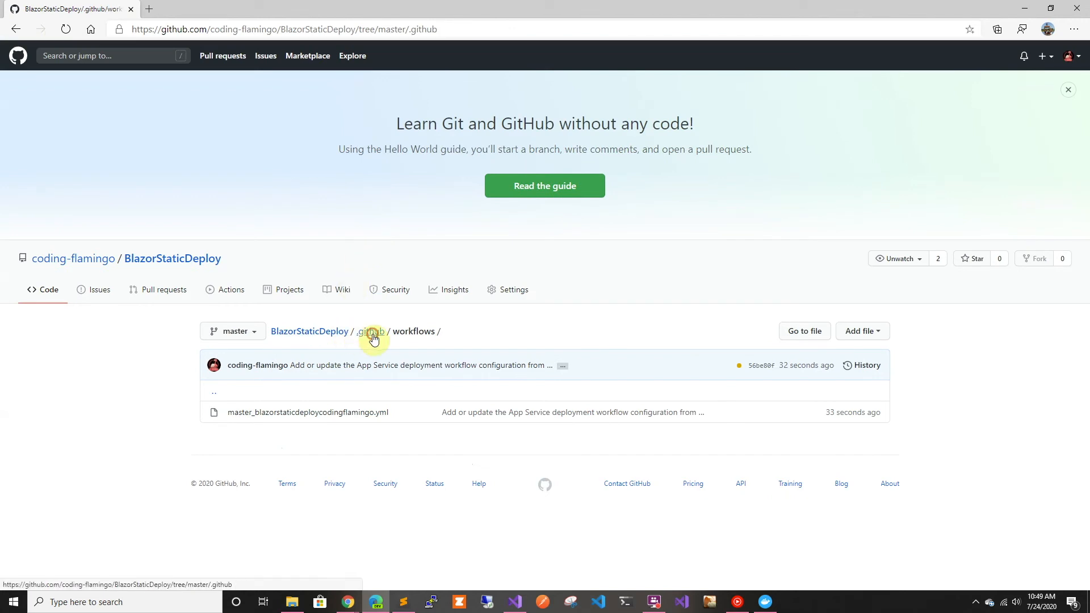
left_click(371, 332)
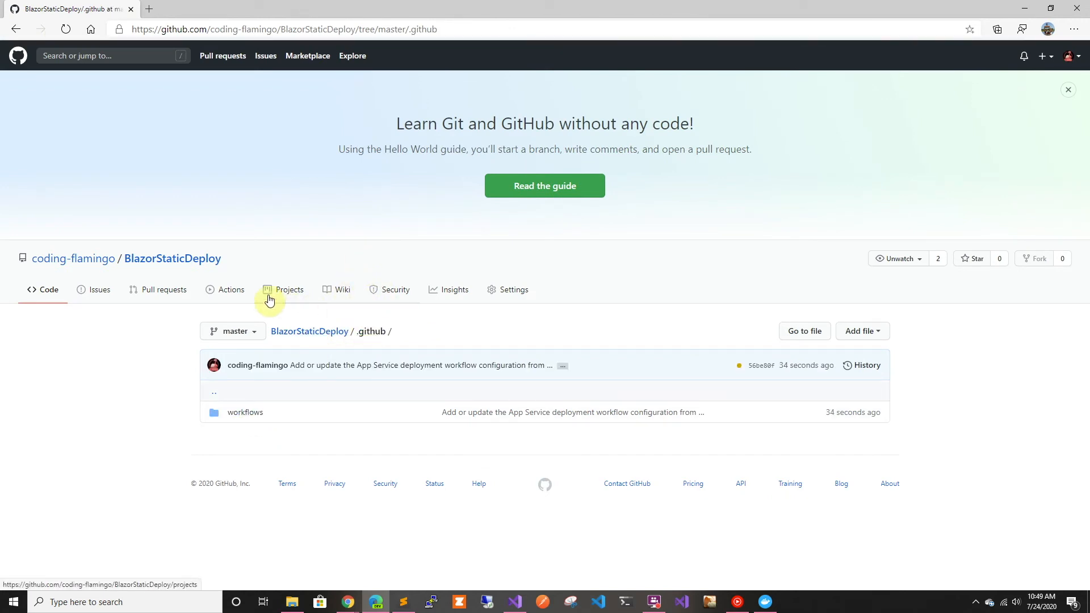
left_click(231, 289)
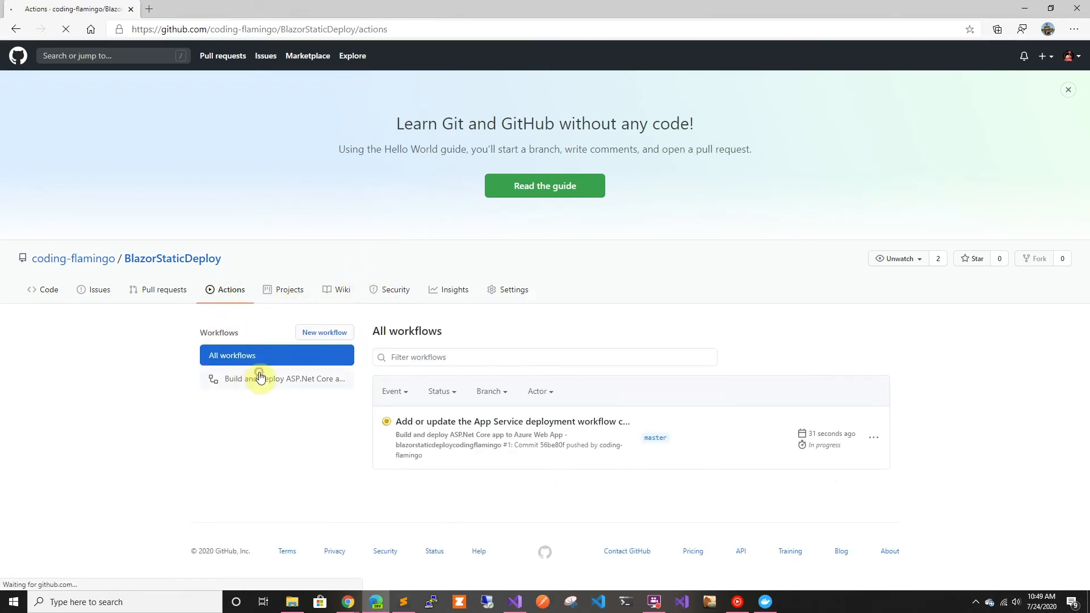
Step: Open the deployment workflow run and view the build-and-deploy job's steps
left_click(276, 378)
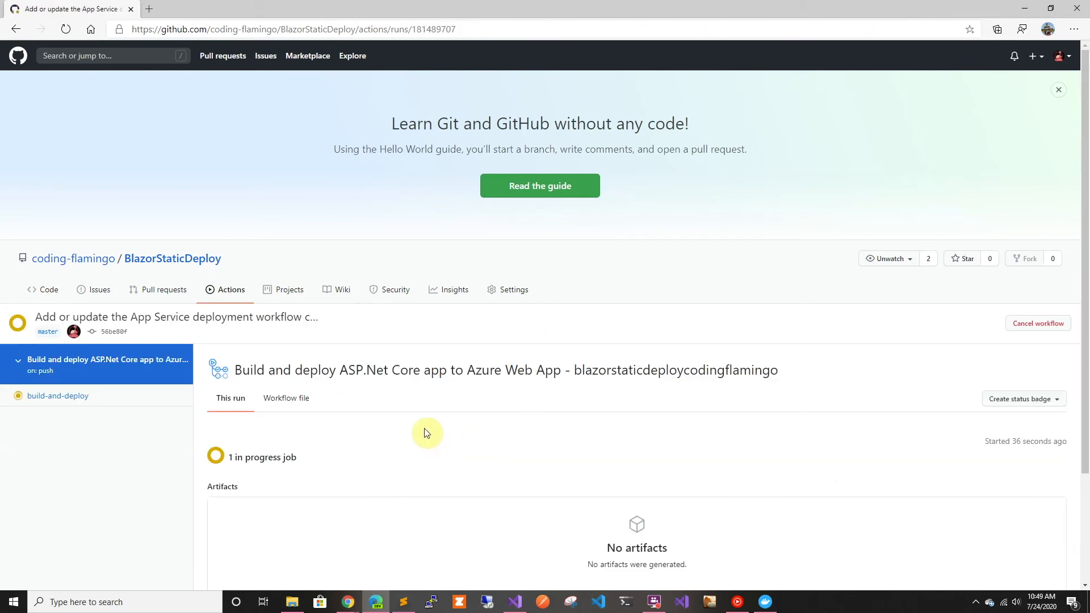
left_click(57, 396)
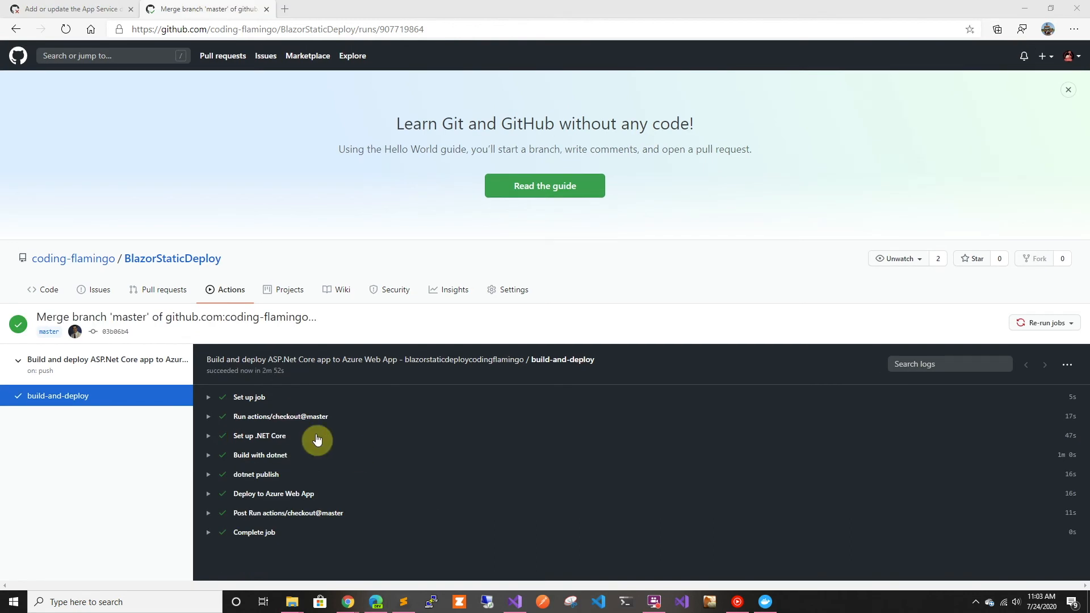
mouse_move(268, 462)
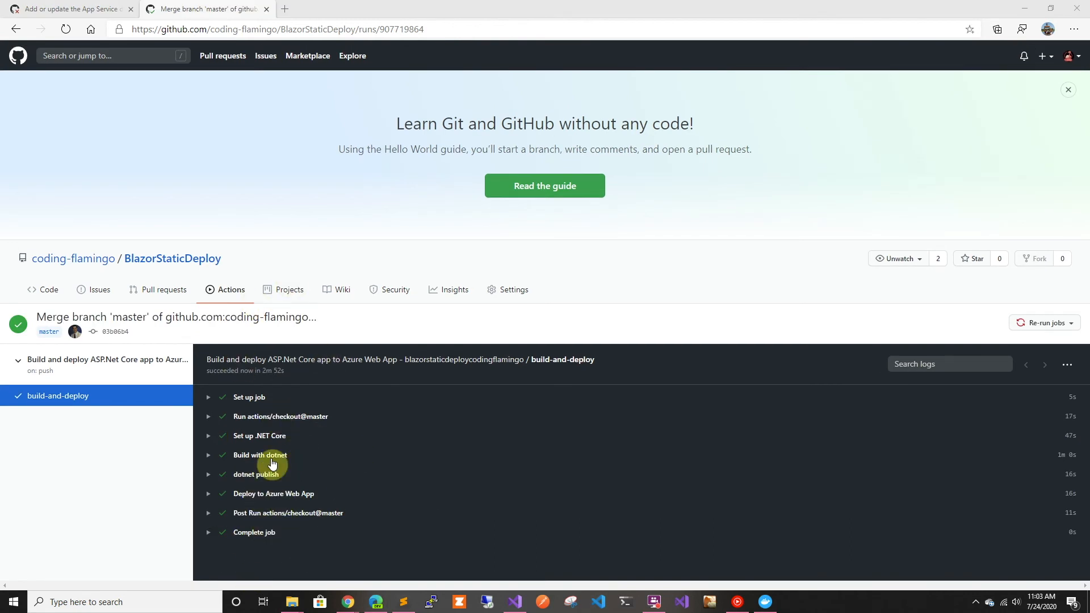
mouse_move(214, 508)
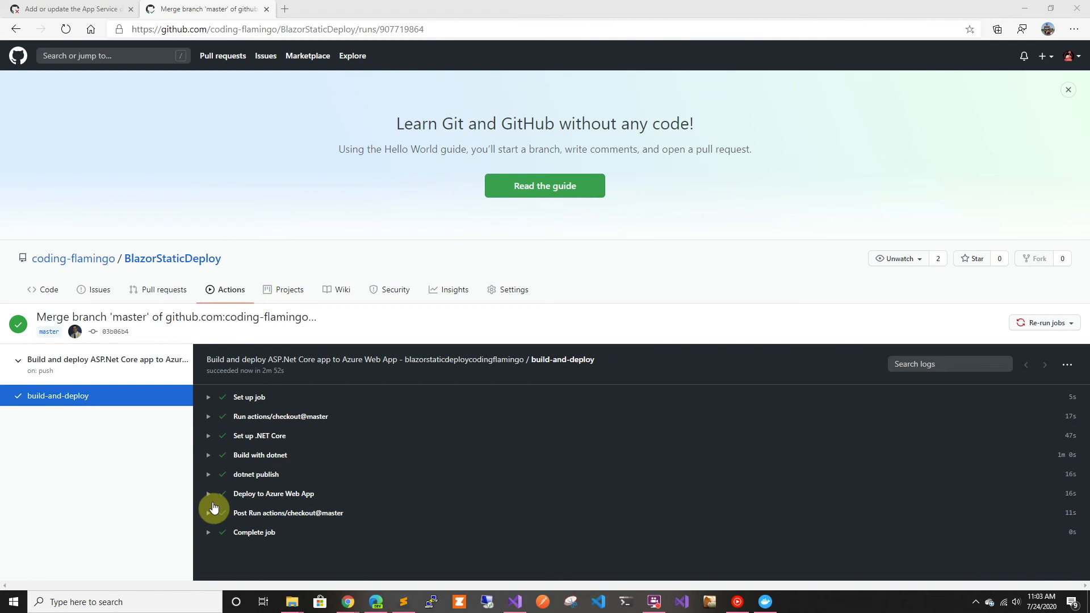
Step: Check the Deploy to Azure Web App step, then open the live azurewebsites.net site
left_click(208, 494)
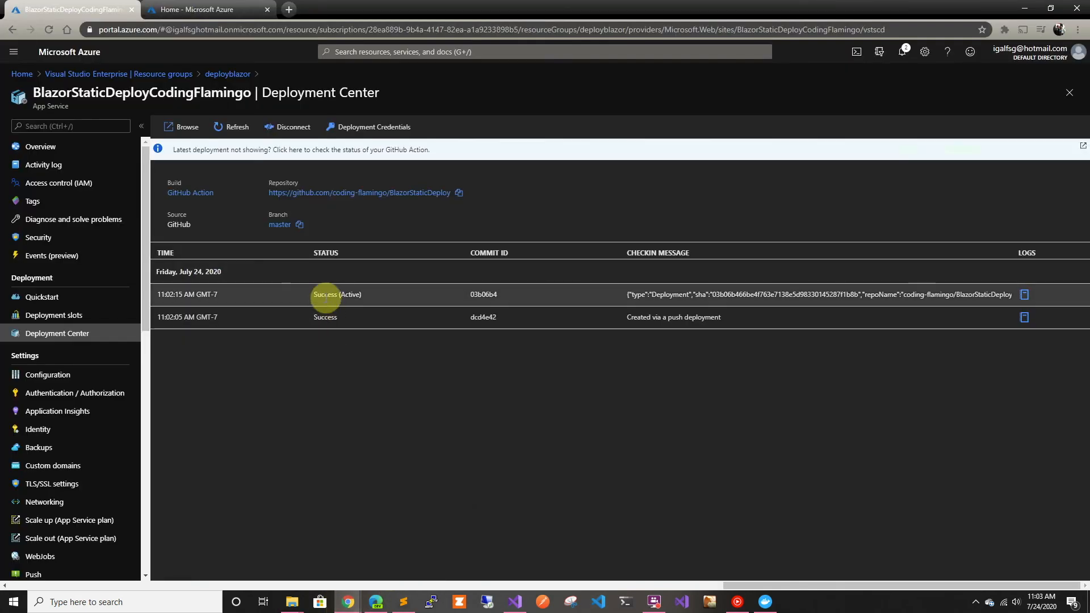
mouse_move(106, 159)
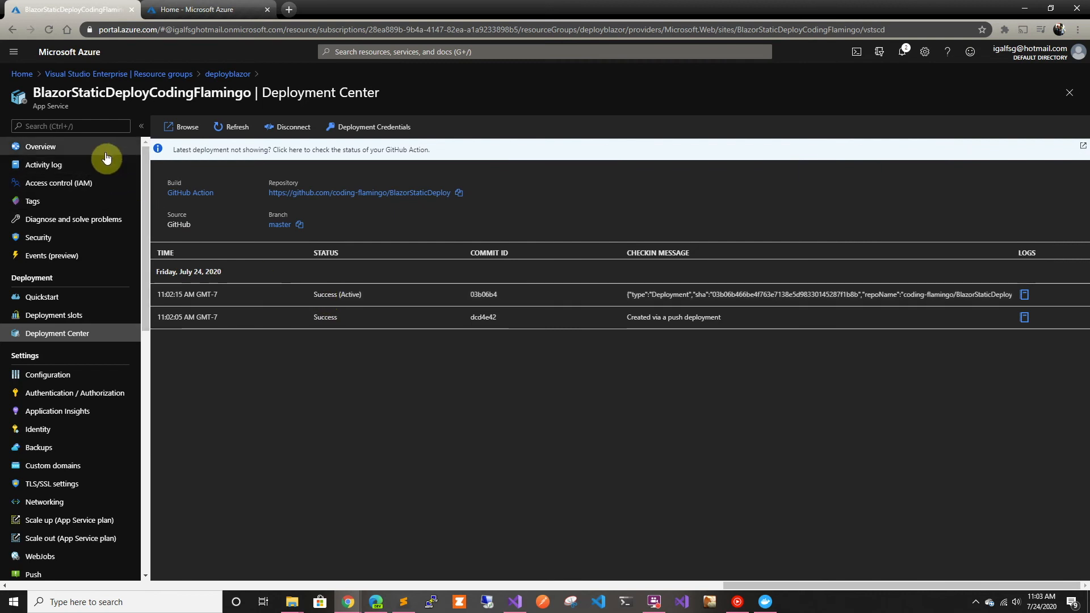
left_click(40, 147)
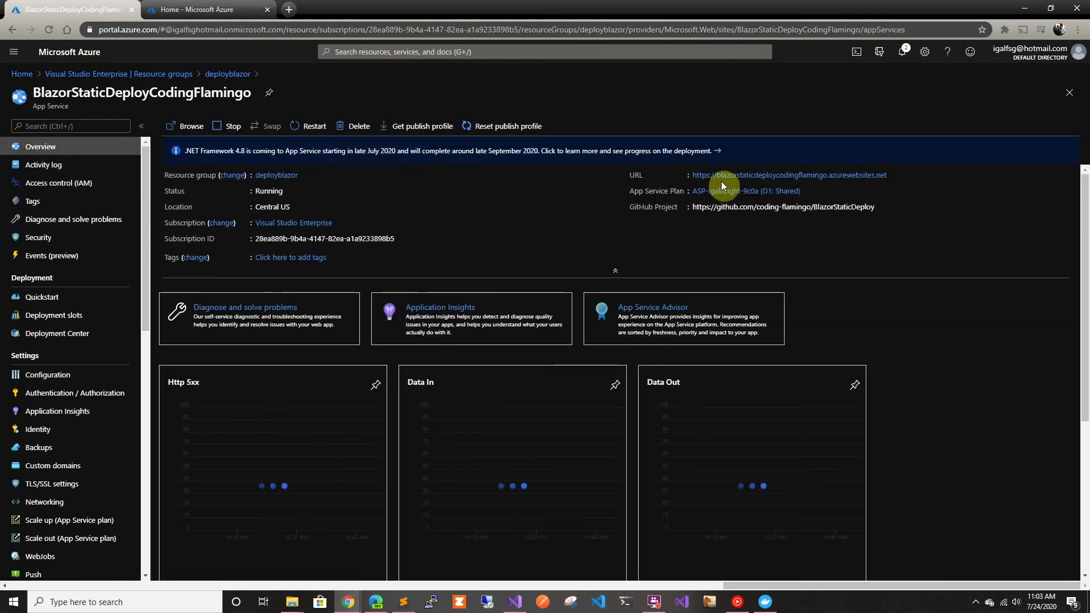
left_click(790, 175)
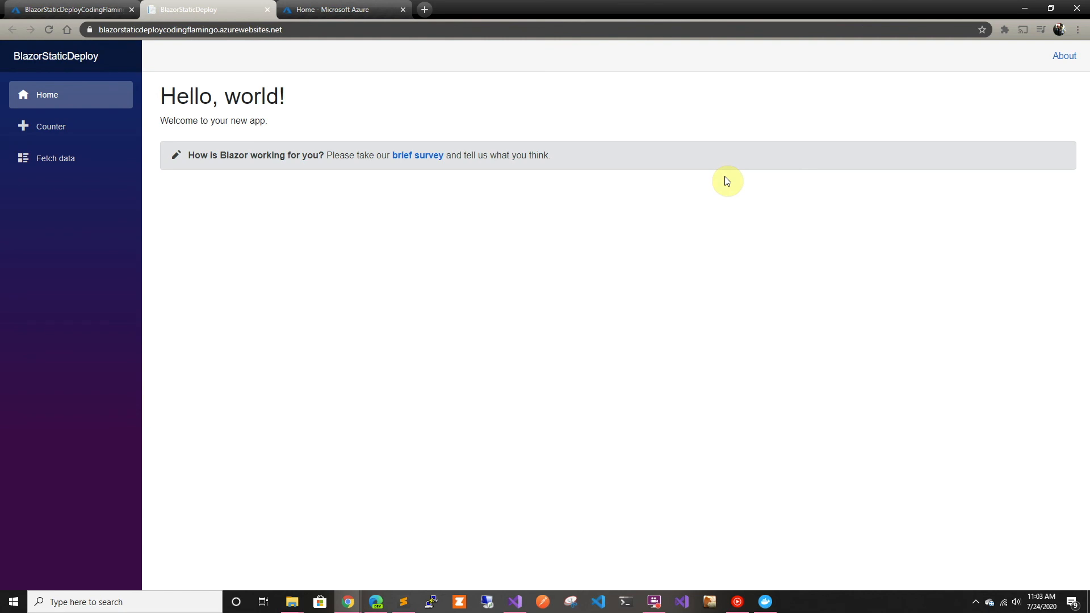